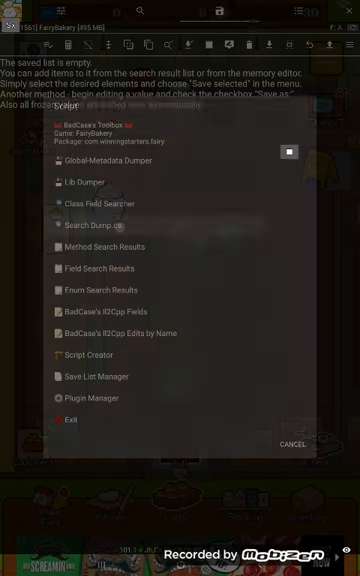
Step: Load the found get_D_ getter methods, like get_D_Level and get_D_Bread, into the saved list
click(88, 354)
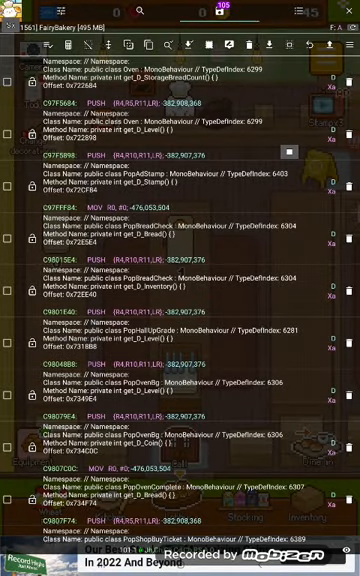
scroll(down, 3)
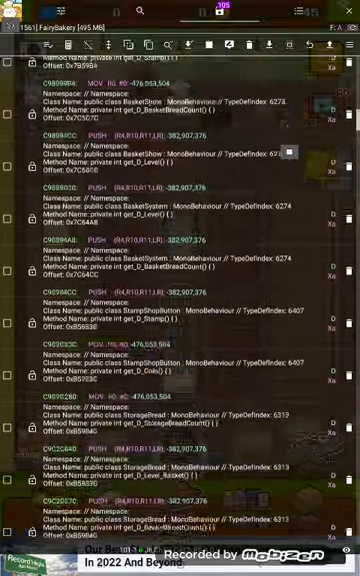
scroll(down, 3)
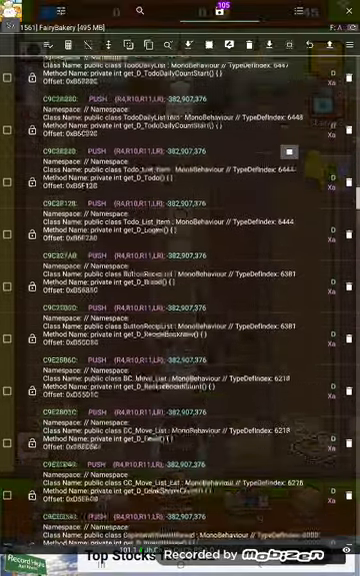
scroll(down, 3)
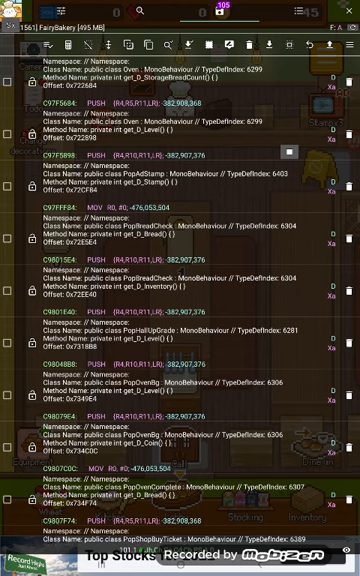
scroll(down, 3)
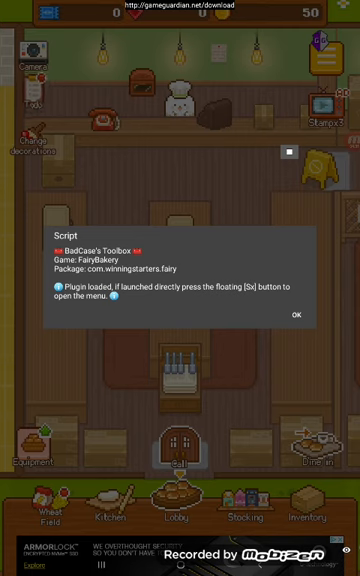
Step: Make get_D_Coin return int 5000, saved under the name get_D_Coin
click(293, 314)
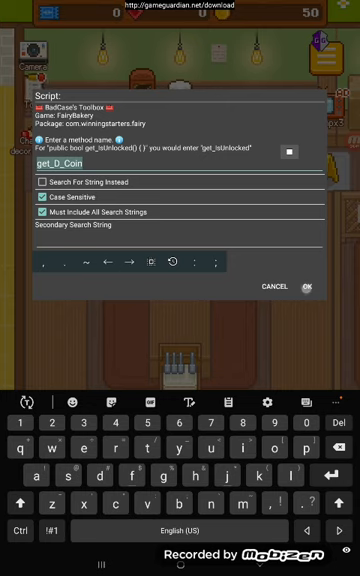
click(308, 287)
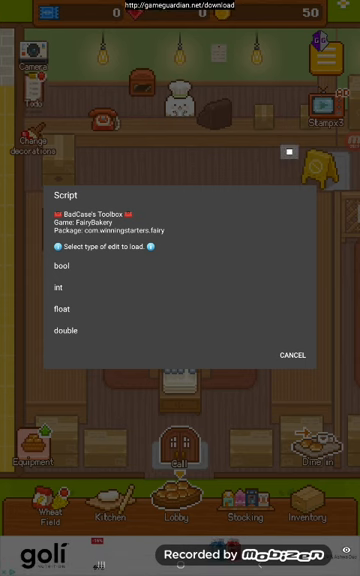
click(52, 287)
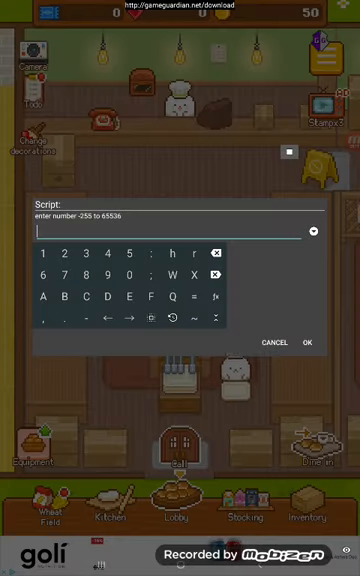
text(5000)
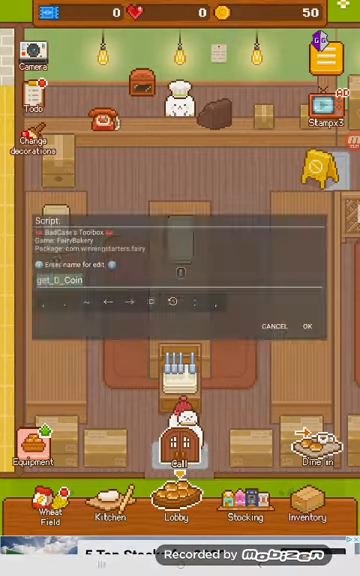
click(180, 281)
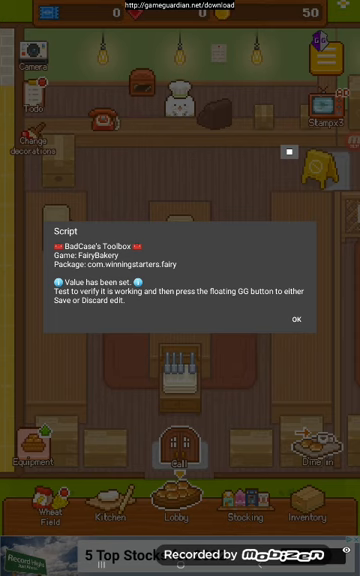
click(291, 319)
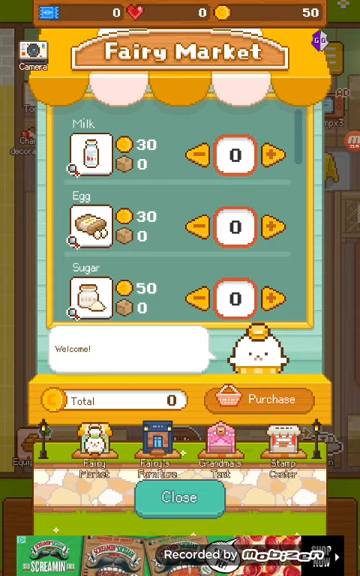
Step: Purchase one Milk for 30 coins from the Fairy Market
click(280, 156)
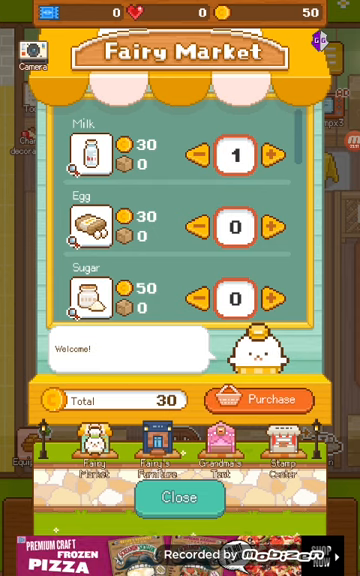
click(254, 399)
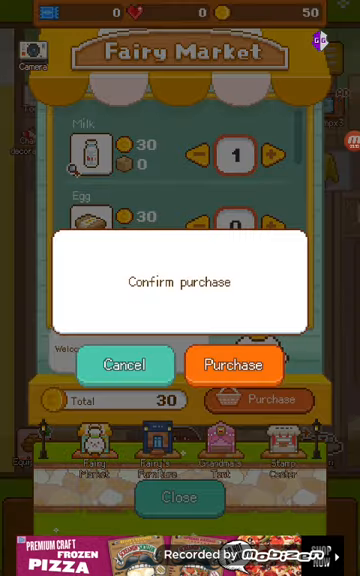
click(231, 364)
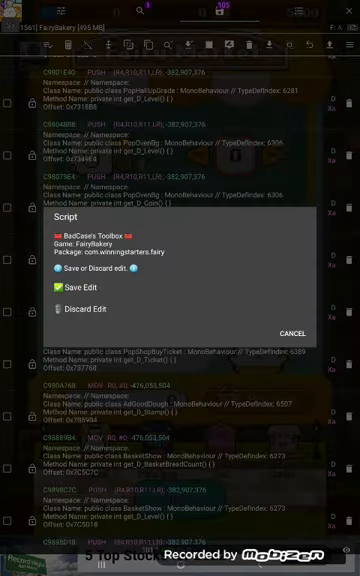
Step: Save the get_D_Coin edit and scroll down the saved method list
click(83, 287)
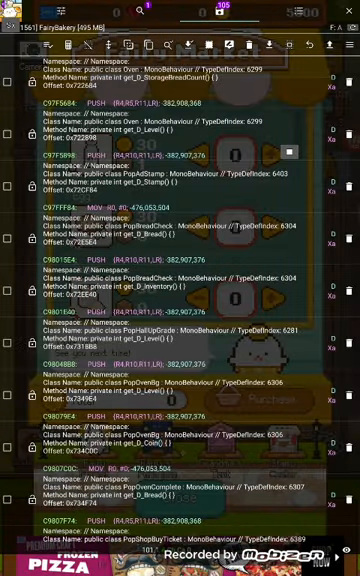
scroll(down, 3)
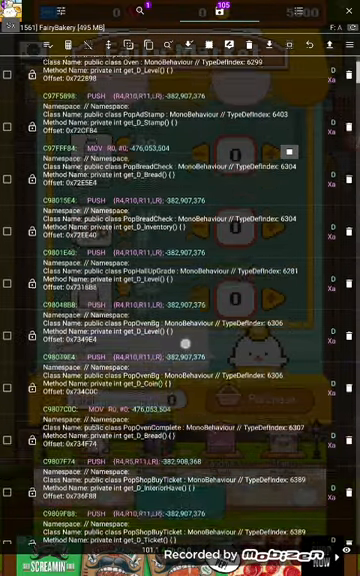
scroll(down, 3)
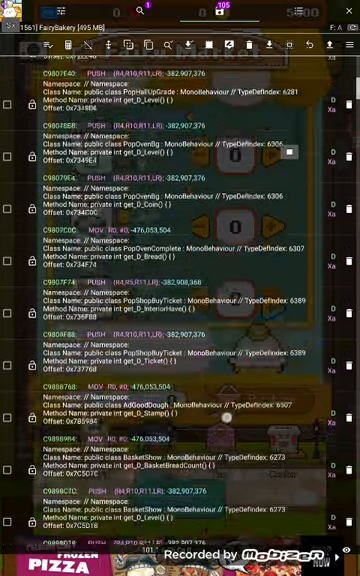
scroll(down, 3)
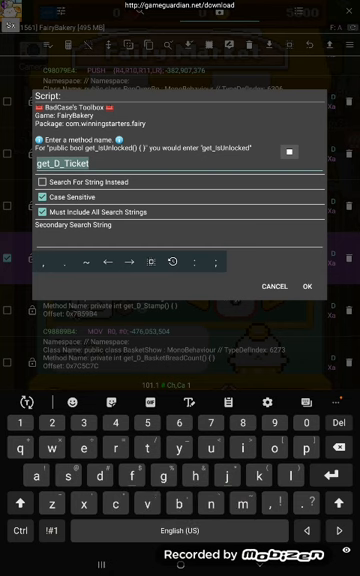
Step: Find get_D_Ticket and make it return int 5000, named get_D_Ticket
click(307, 286)
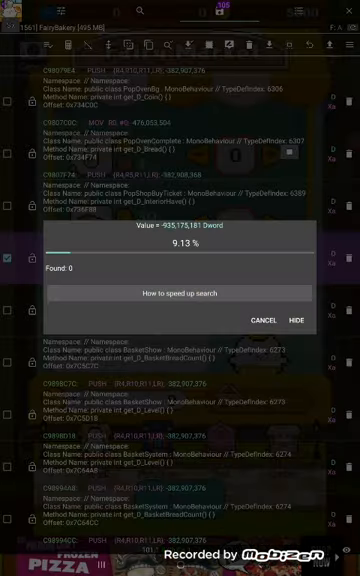
click(293, 320)
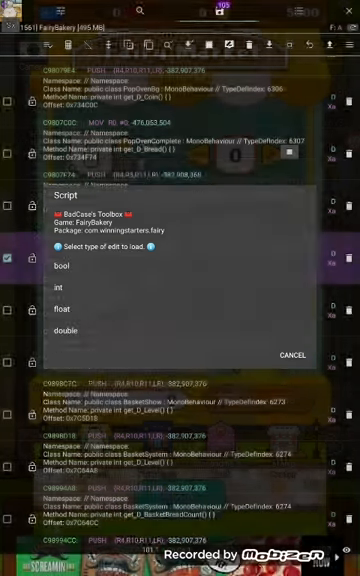
click(51, 288)
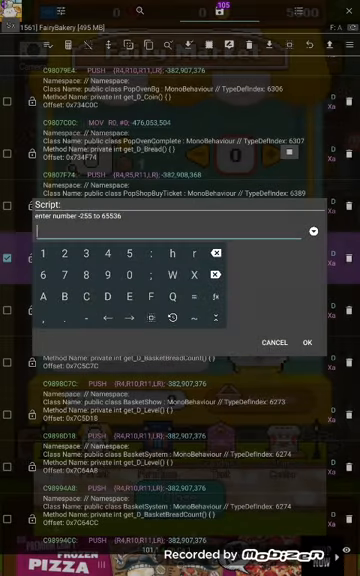
text(5000)
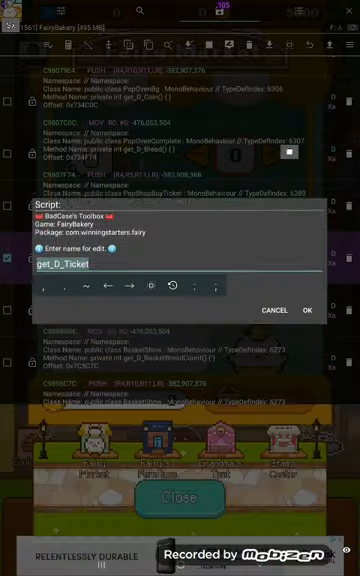
click(311, 309)
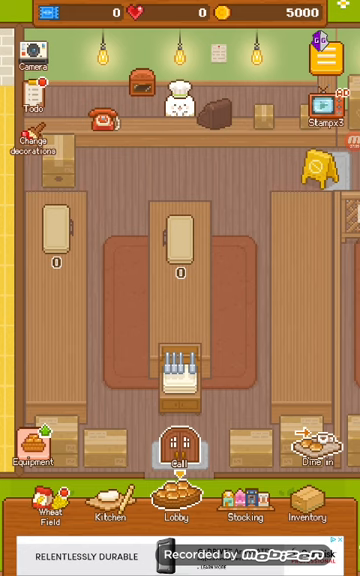
Step: Open the Todo List and confirm the ticket counter reads 5000
click(34, 98)
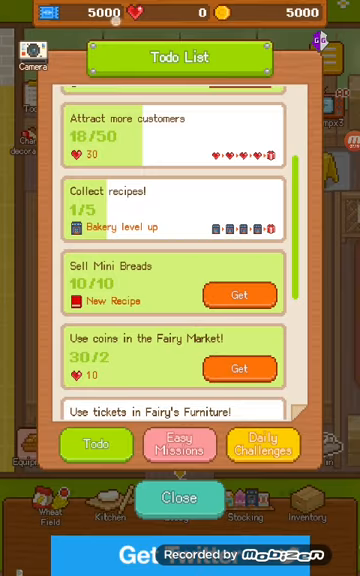
click(179, 497)
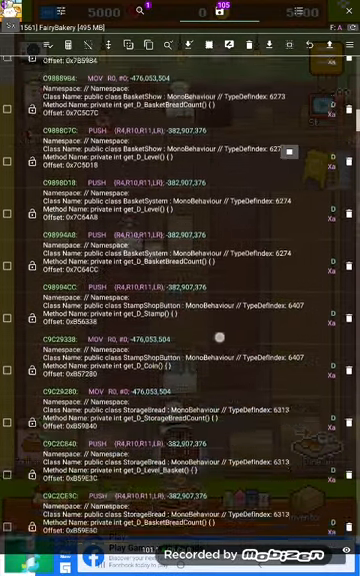
Step: Scroll down the method list to the Gift_Coin get_D_Coin entries
scroll(down, 3)
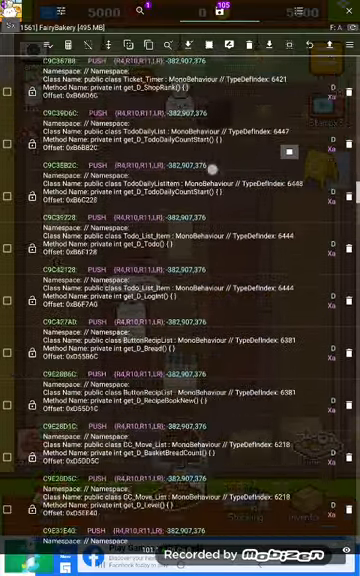
scroll(down, 3)
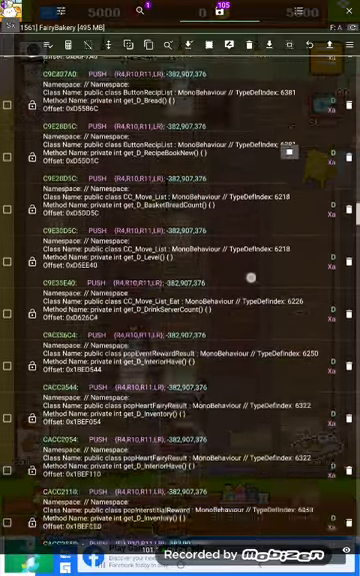
scroll(down, 3)
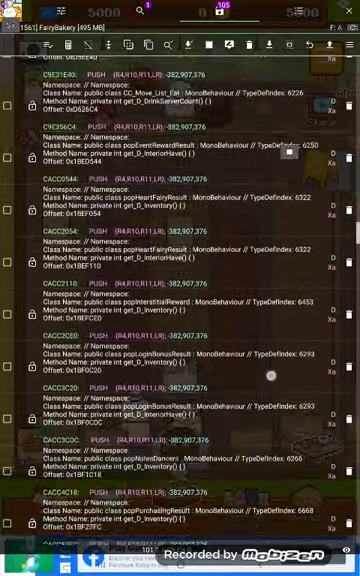
scroll(down, 3)
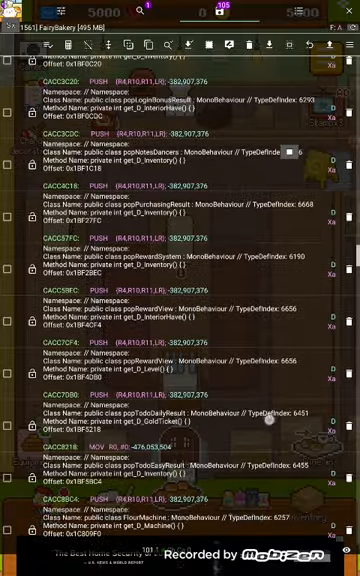
scroll(down, 3)
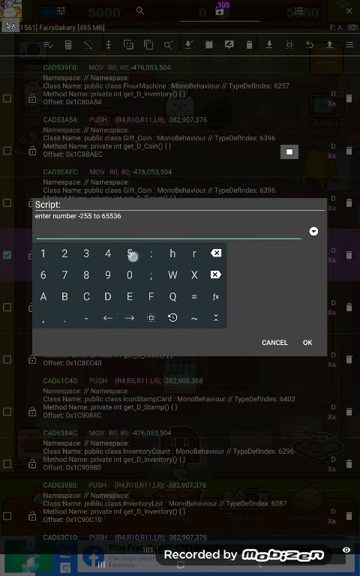
Step: Confirm the new return value and dismiss the 'Value has been set' message
click(311, 342)
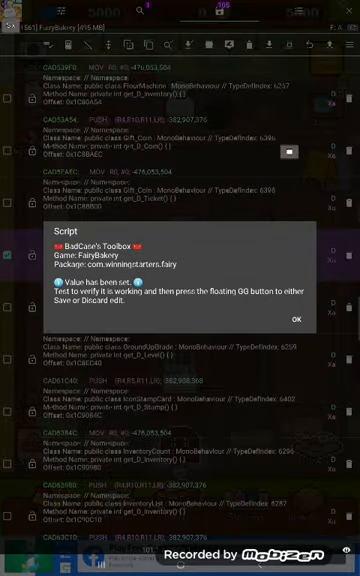
click(299, 320)
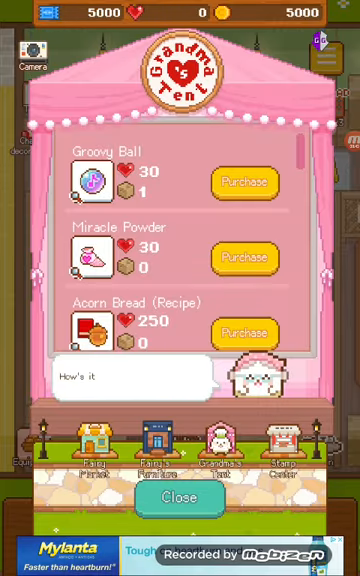
Step: Scroll Grandma's Tent item list while checking the currency bar shows 5000
scroll(down, 3)
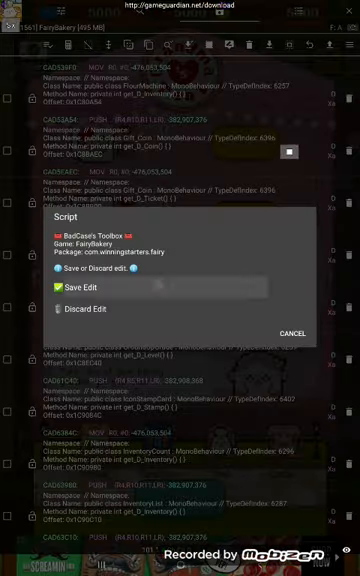
Step: Save the tested edit alongside get_D_Coin and get_D_Ticket, then open the Script Creator
click(82, 291)
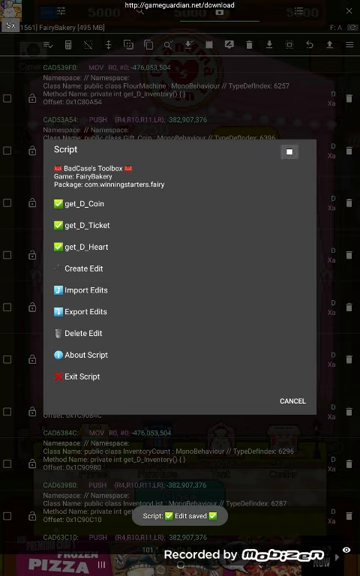
click(291, 401)
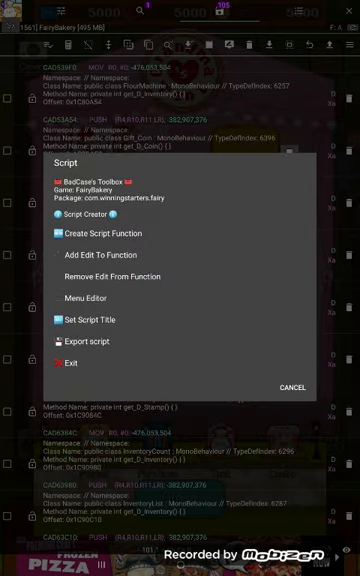
Step: Create a '5000 Coins' function using the get_D_Coin method edit
click(101, 276)
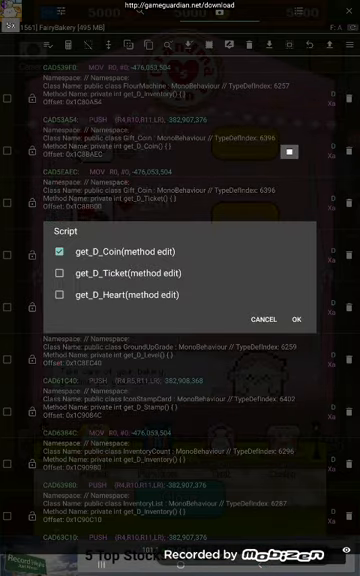
click(295, 319)
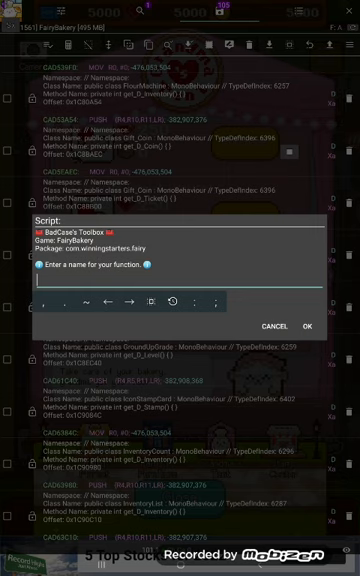
click(180, 257)
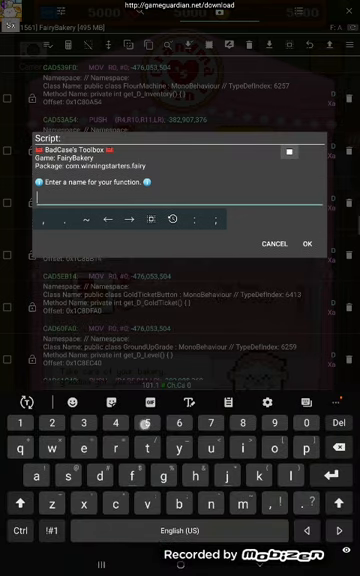
text(5000)
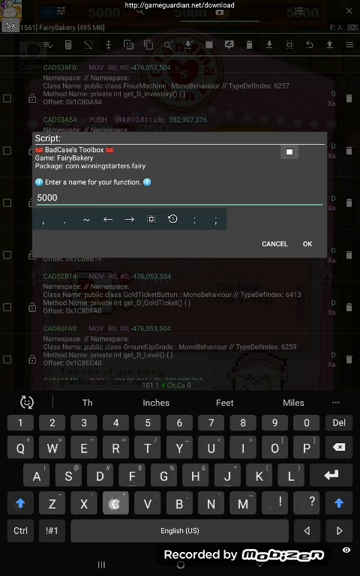
text(Coins)
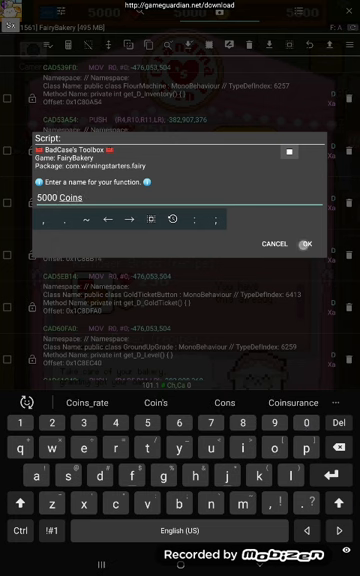
click(308, 243)
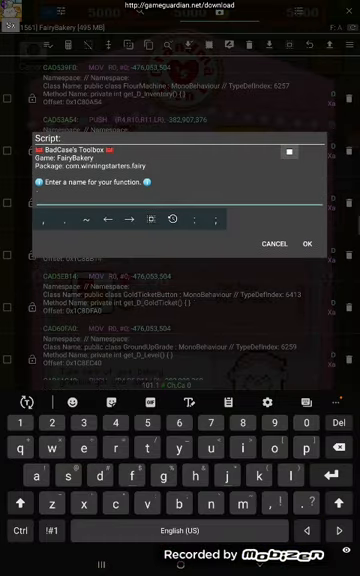
Step: Name the '5000 Tickets' function, then pick the heart edit and name it '5000 Hearts'
text(5000 Tickets)
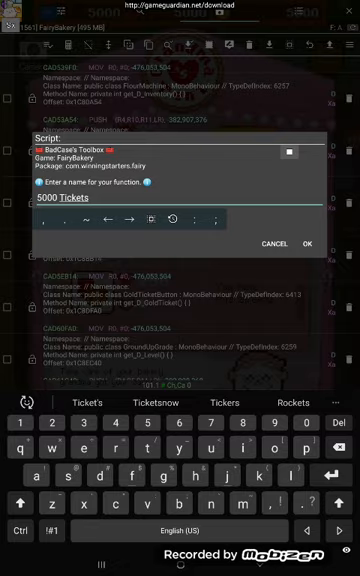
click(312, 243)
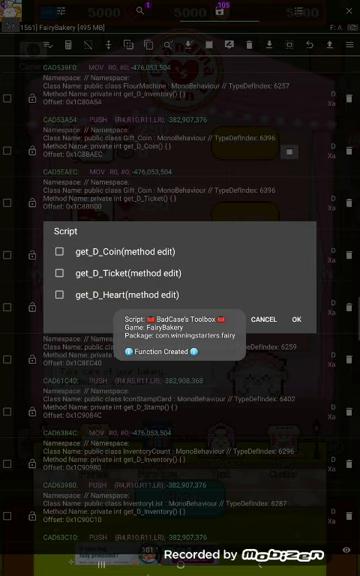
click(297, 319)
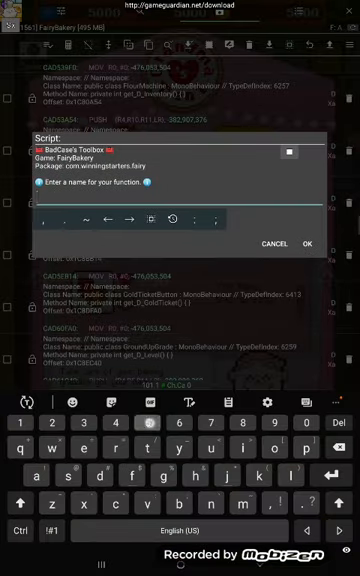
text(5000)
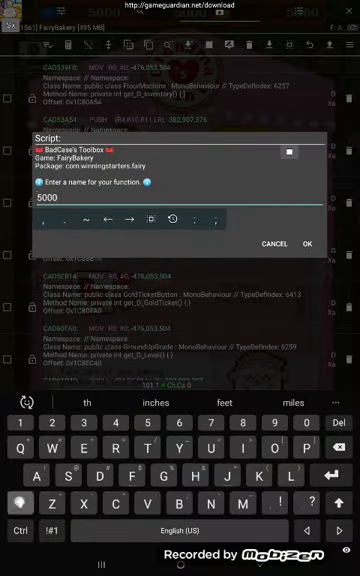
text(Hearts)
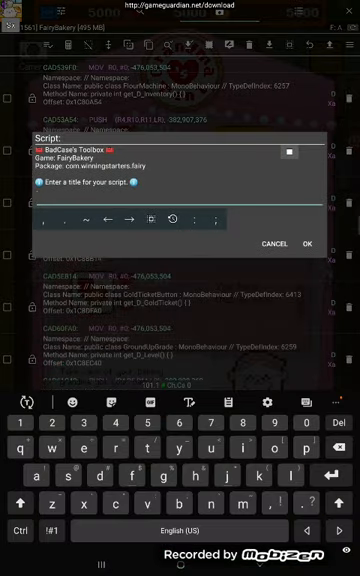
Step: Title the exported script 'Fairy Bakery Script by BadCase'
text(airy)
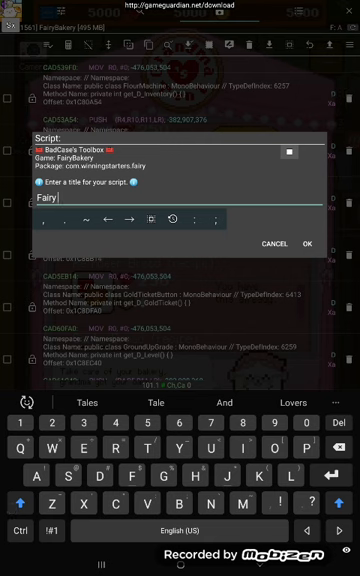
text(Bakery Script)
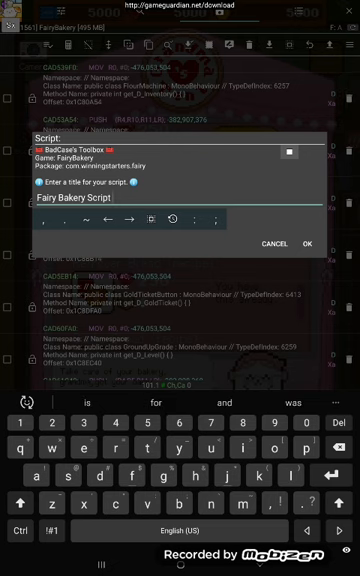
text(by)
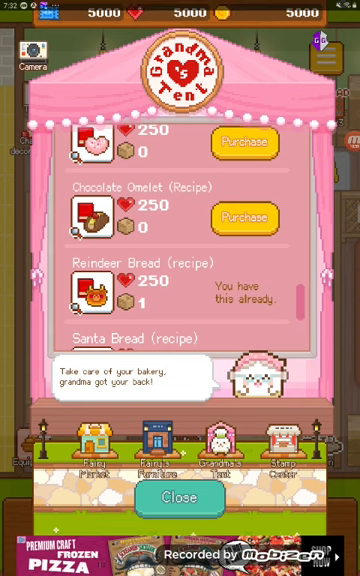
Step: Leave Fairy Bakery using the Recent Apps key
key(recent_apps)
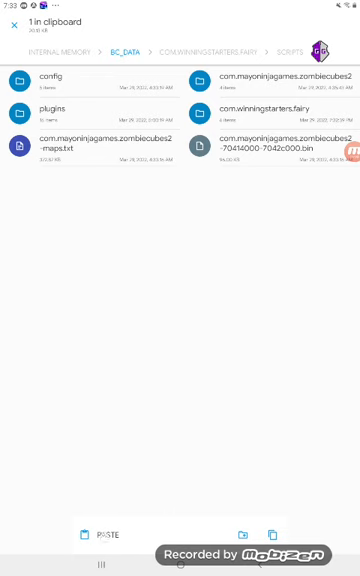
Step: Paste the copied script into BC_DATA and switch back to GameGuardian
click(97, 534)
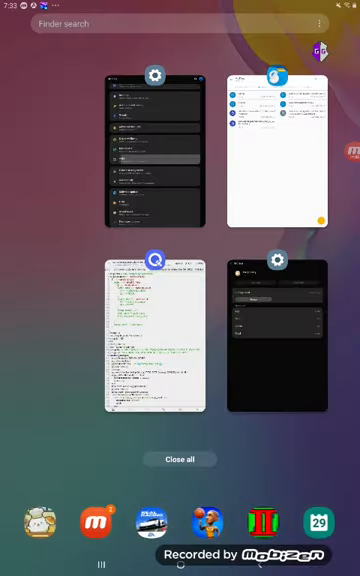
click(155, 335)
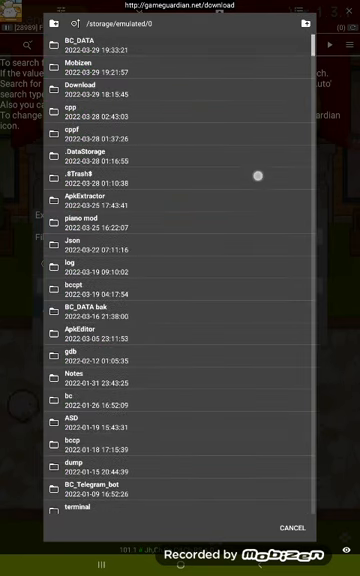
Step: Load the Fairy Bakery script from BC_DATA and start the game
click(65, 44)
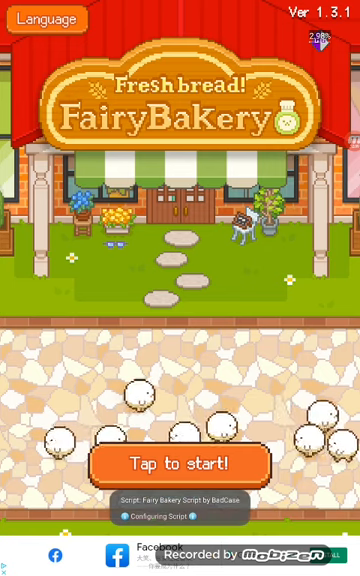
click(180, 462)
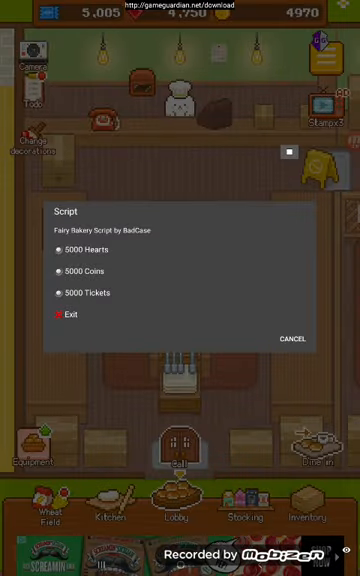
Step: Apply 5000 Hearts, buy Milk in Fairy Market, then buy the Black Cat Bread recipe
click(293, 338)
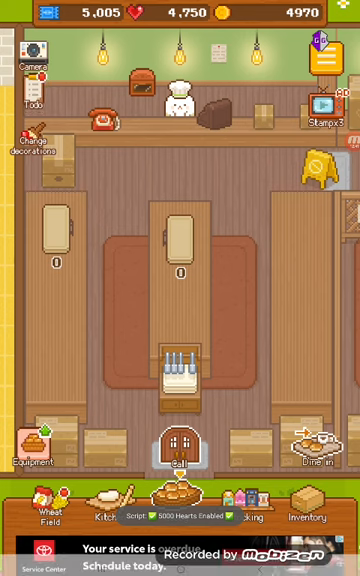
click(165, 517)
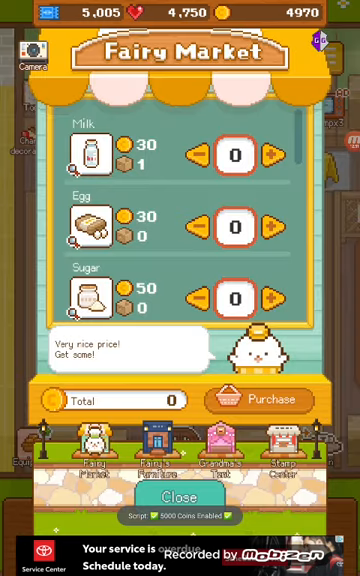
click(274, 155)
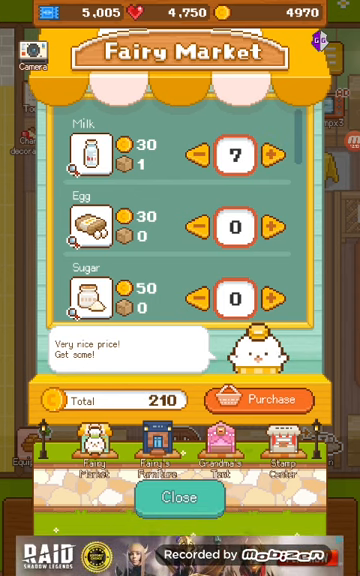
click(257, 399)
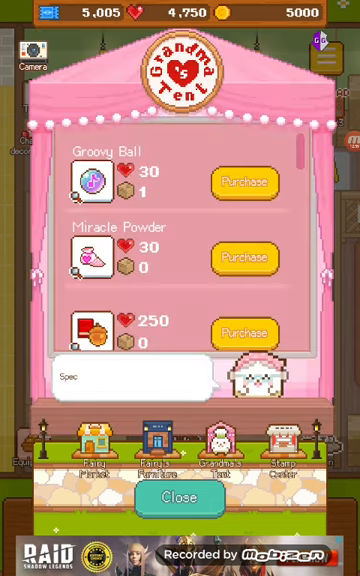
scroll(down, 3)
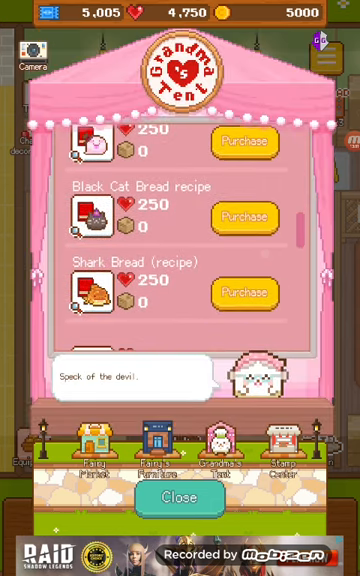
click(243, 218)
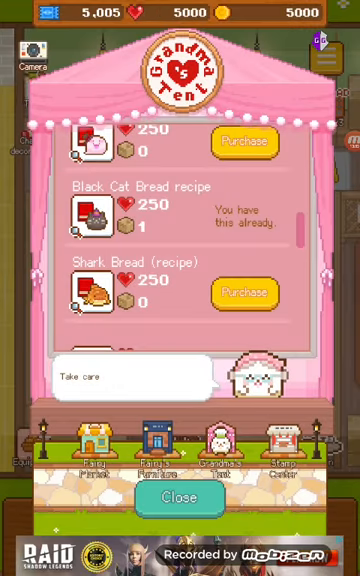